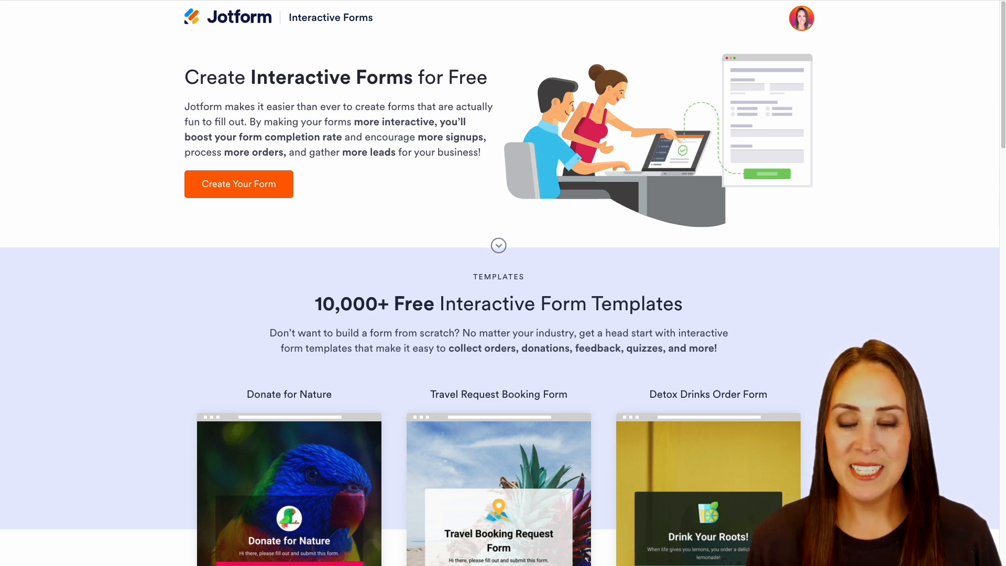
Start a new form from the Detox Drinks Order Form template.
scroll(down, 3)
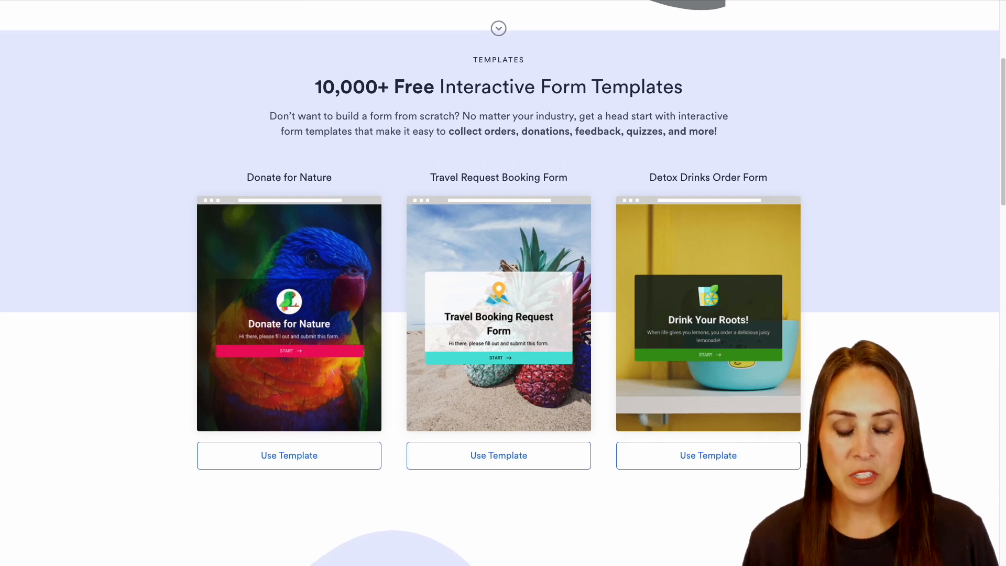
mouse_move(765, 414)
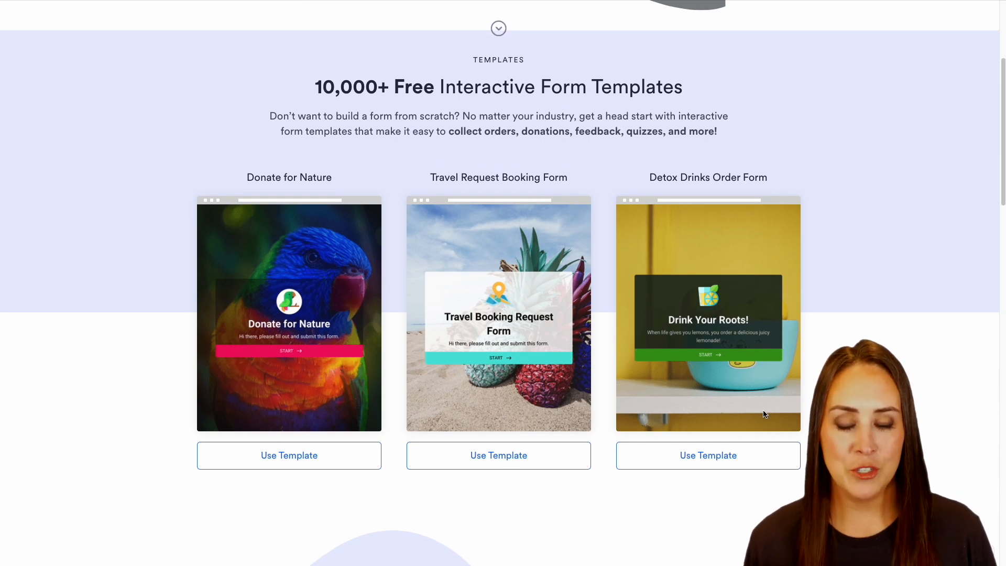
click(707, 455)
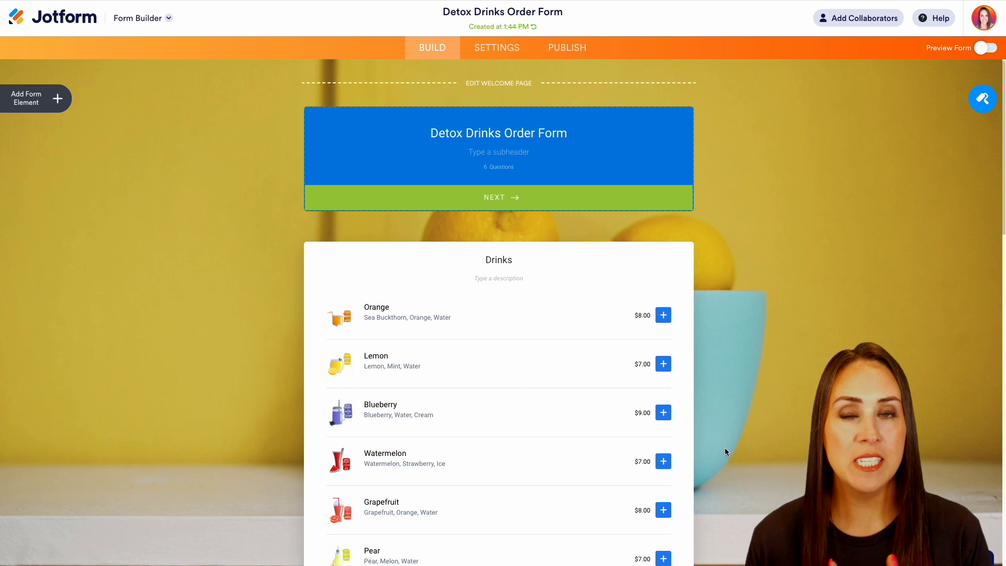
mouse_move(715, 322)
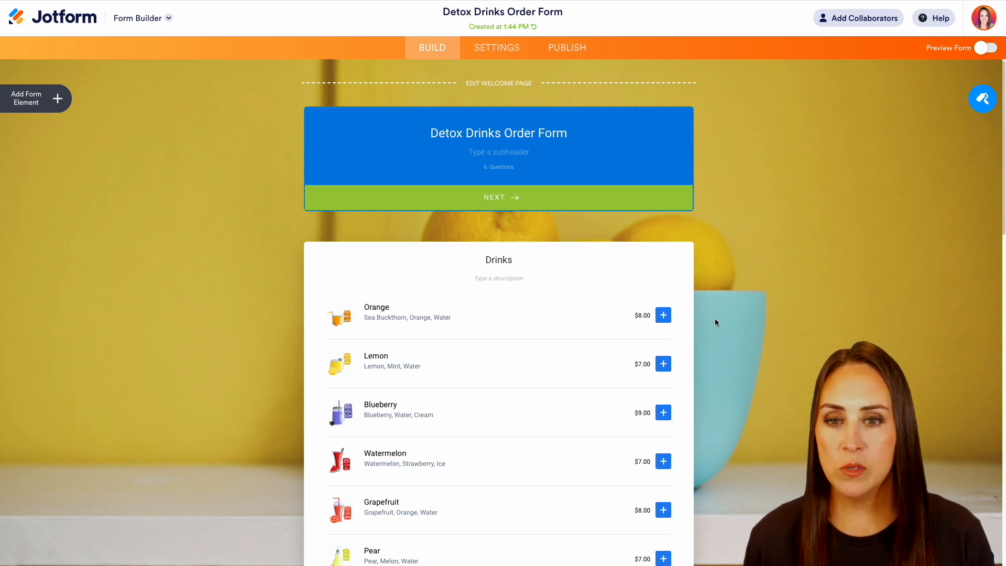
mouse_move(626, 142)
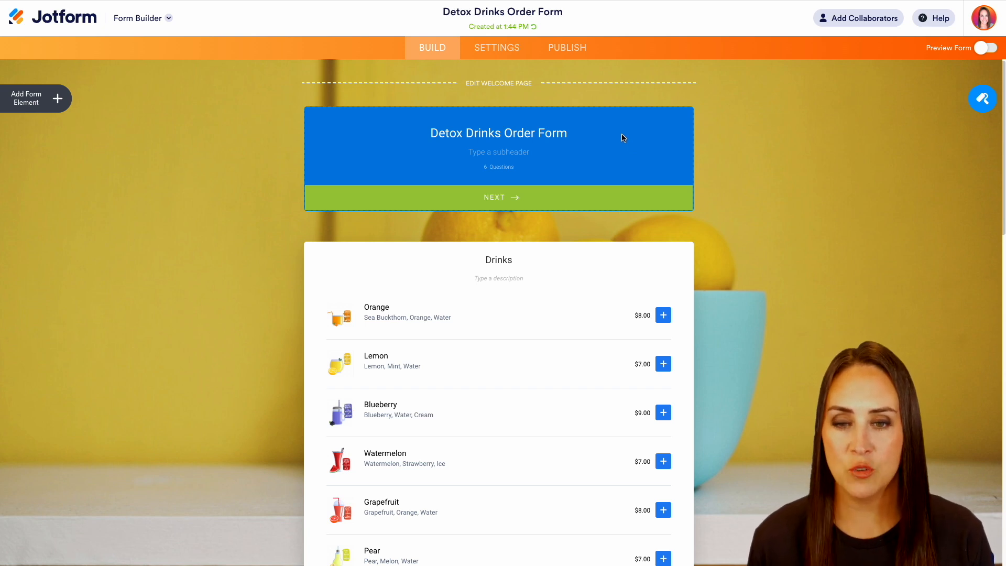
mouse_move(602, 187)
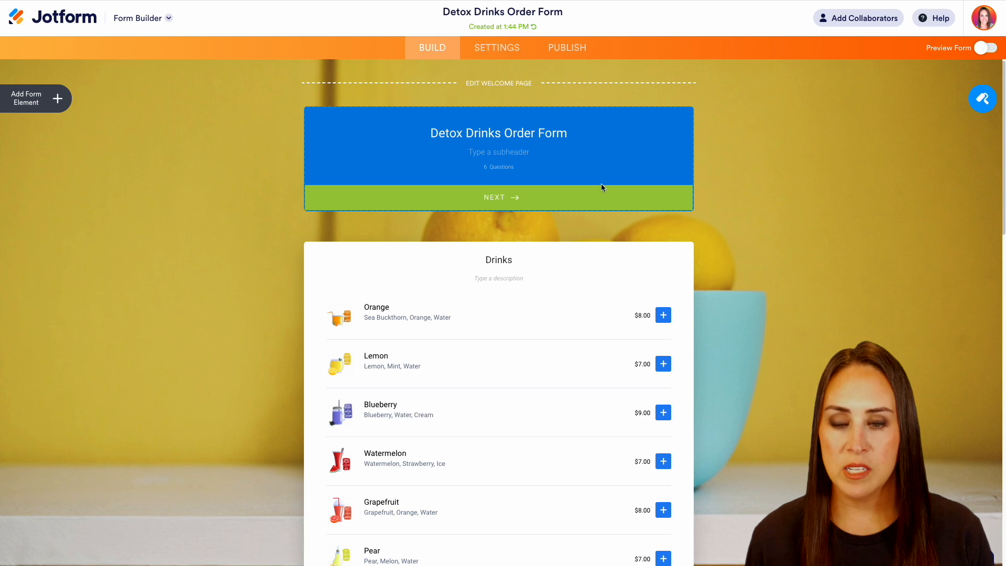
Briefly inspect the drinks Product List settings and look over the template's questions.
scroll(down, 3)
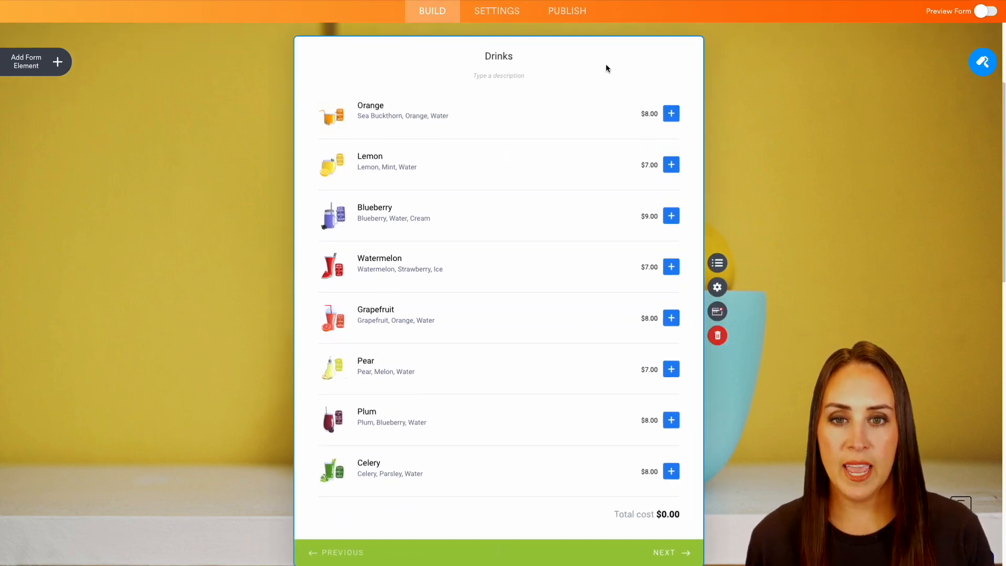
click(717, 262)
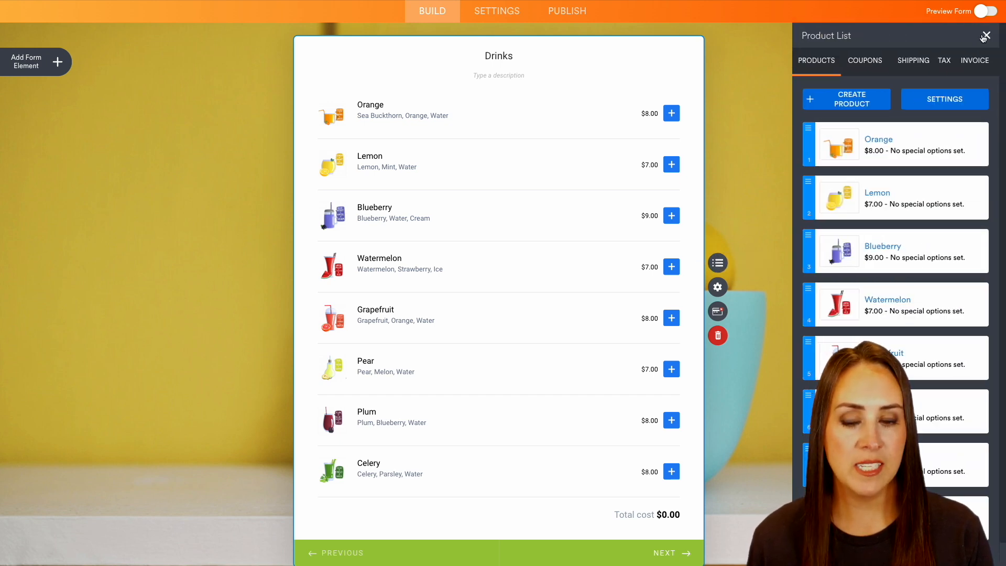
click(987, 35)
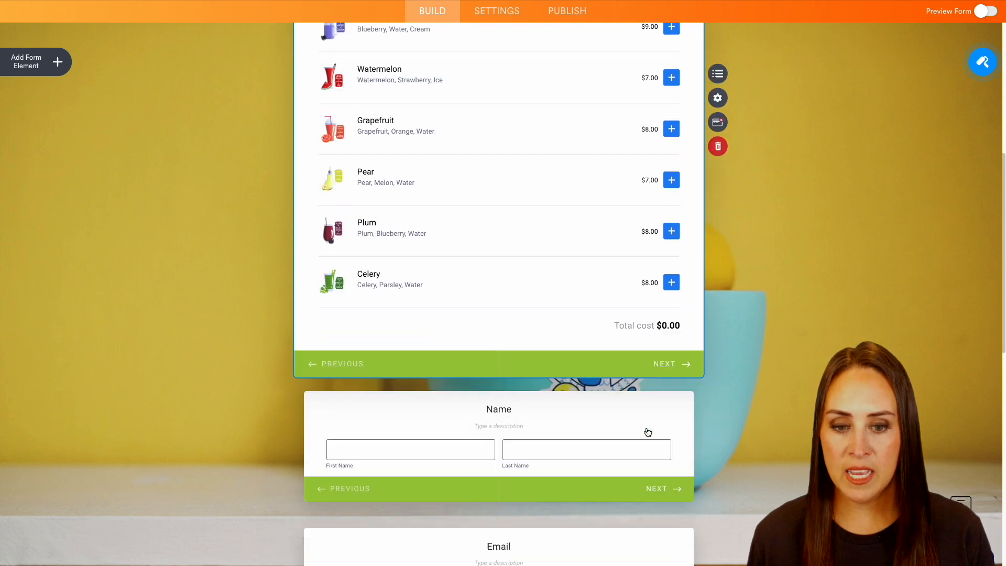
scroll(down, 3)
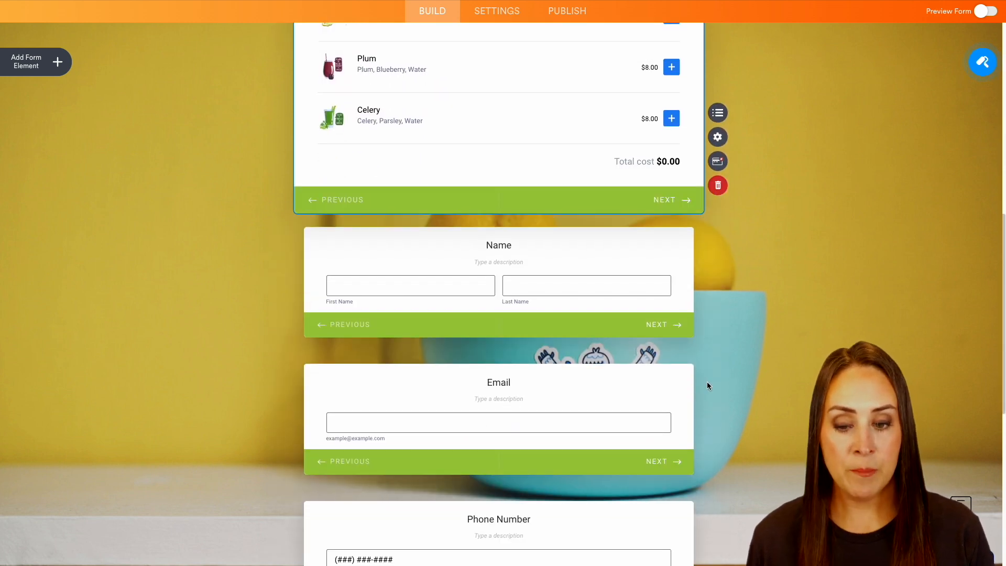
scroll(down, 3)
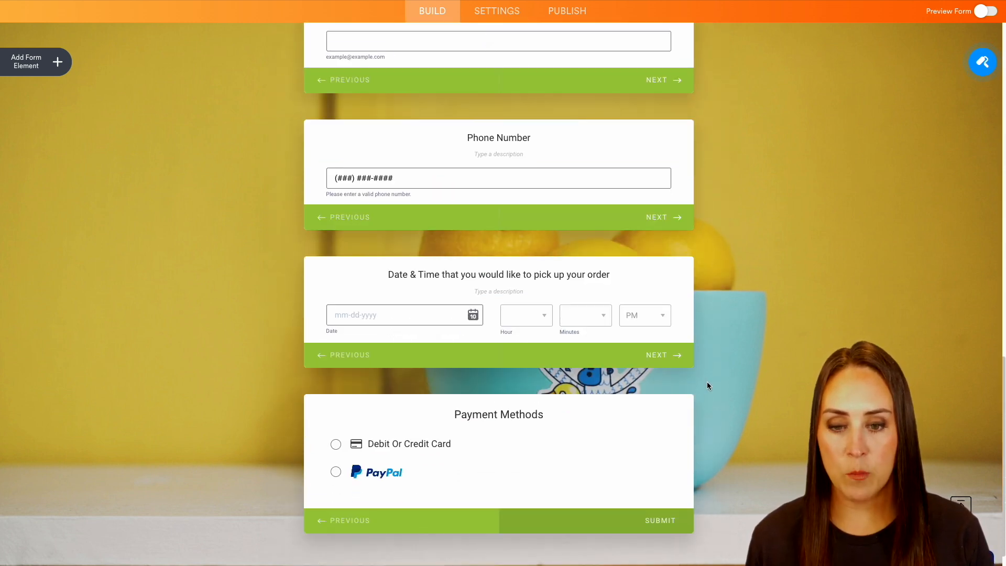
scroll(down, 3)
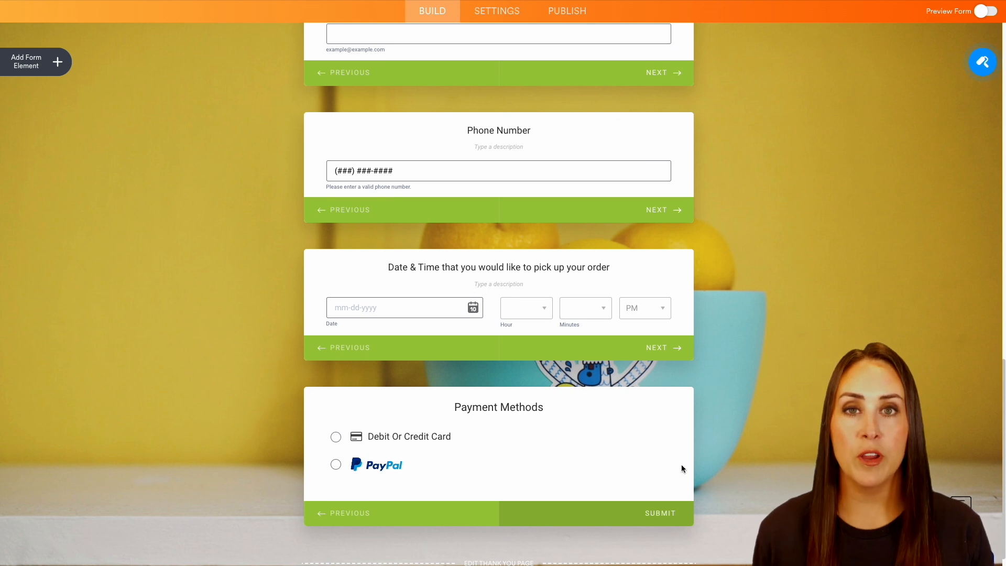
scroll(up, 3)
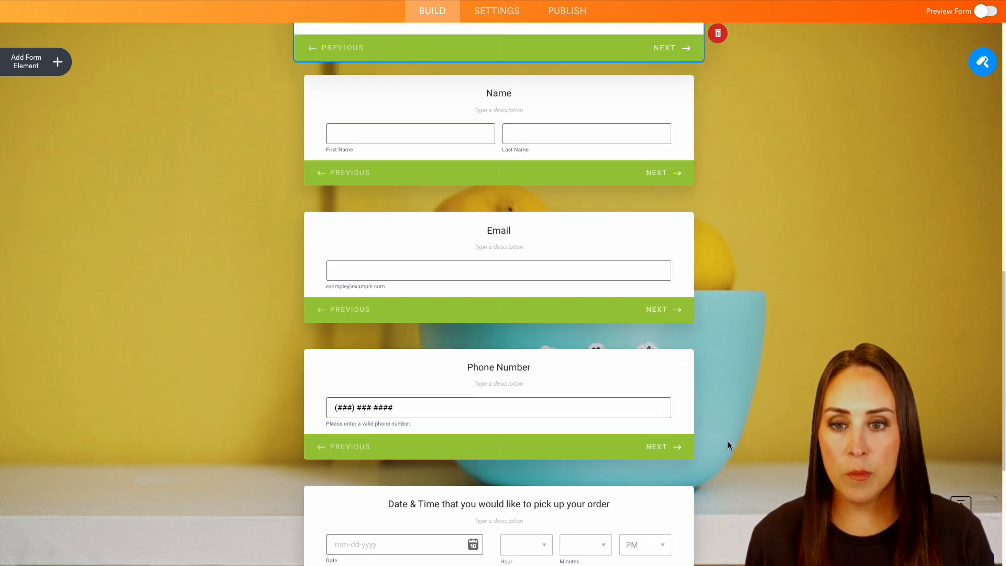
scroll(up, 3)
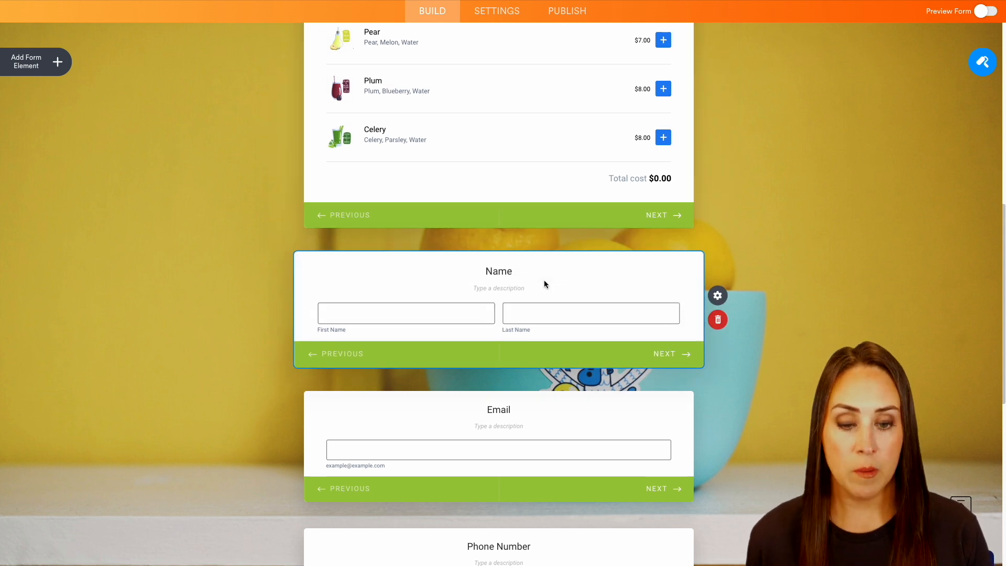
click(717, 296)
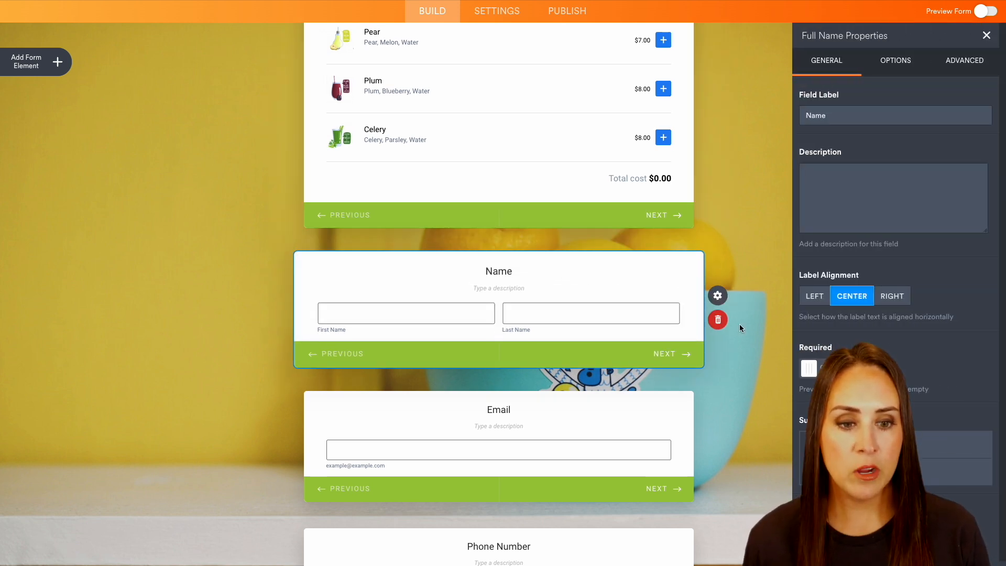
click(811, 368)
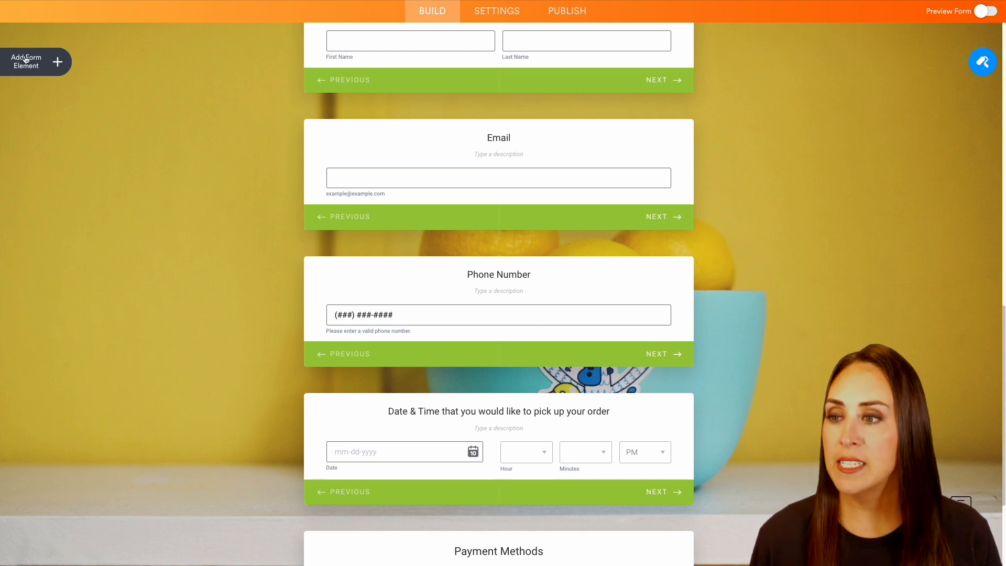
Add a Short Text question below Phone Number and title it 'Additional instructions'.
click(25, 61)
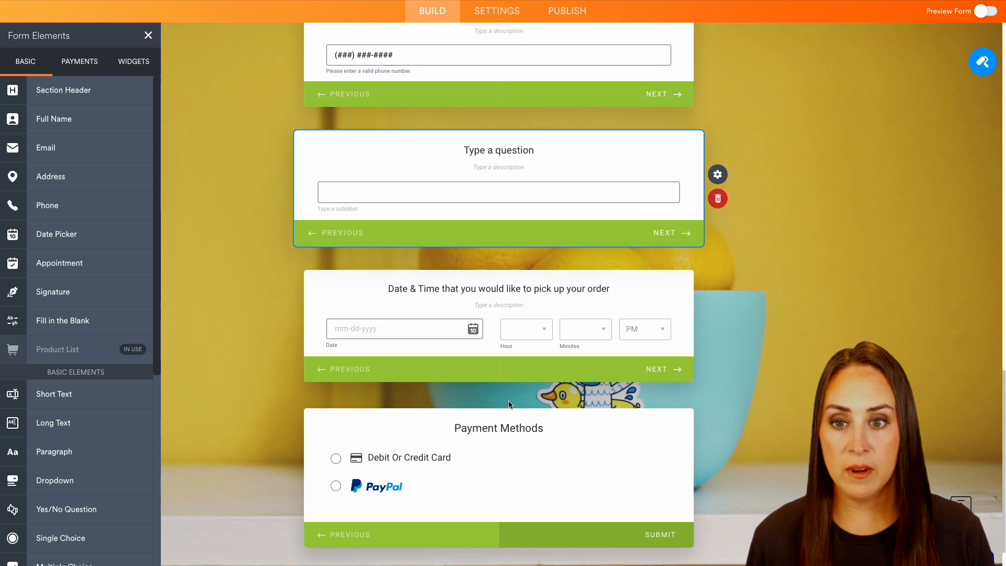
mouse_move(508, 406)
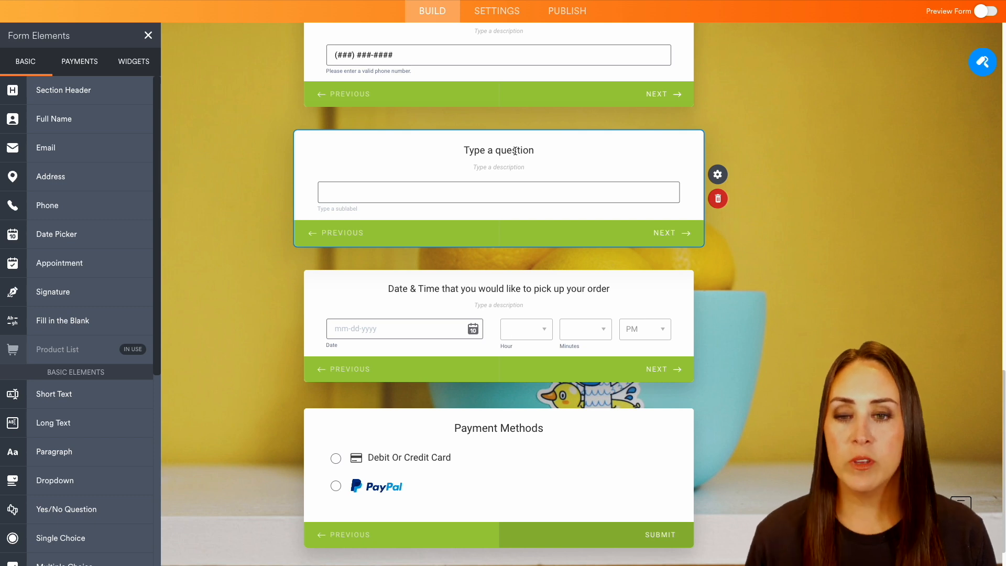
double_click(498, 150)
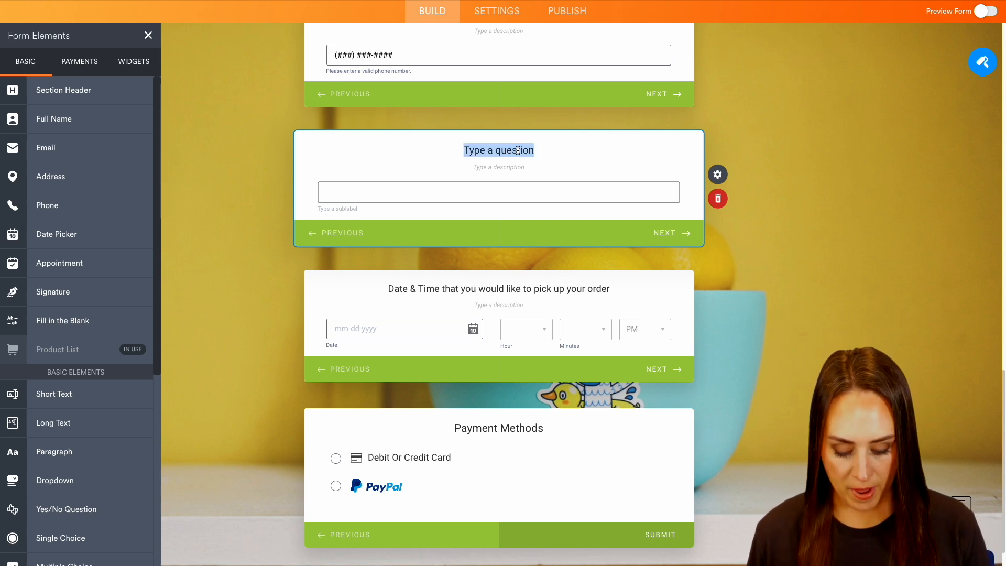
text(Additional)
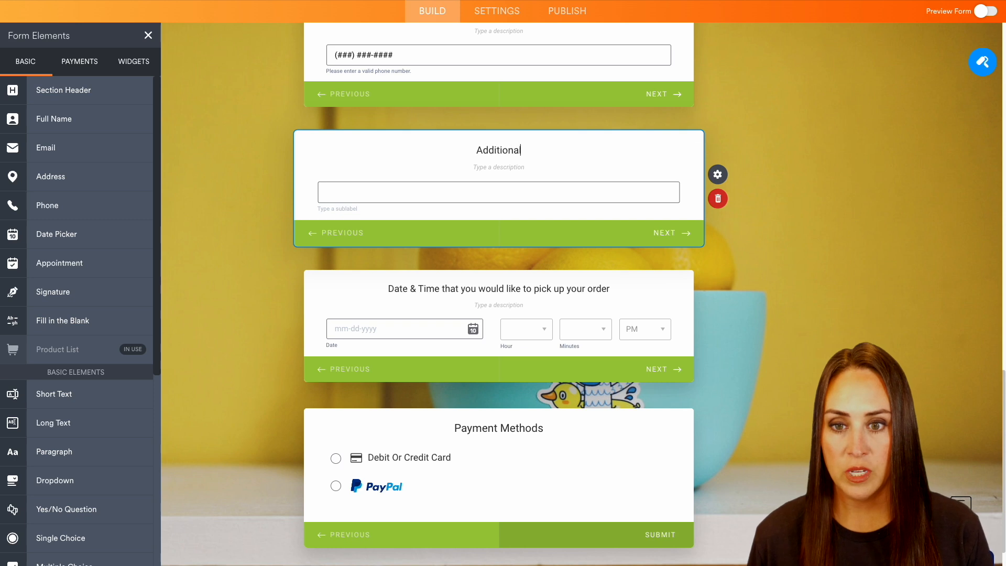
text(instructio)
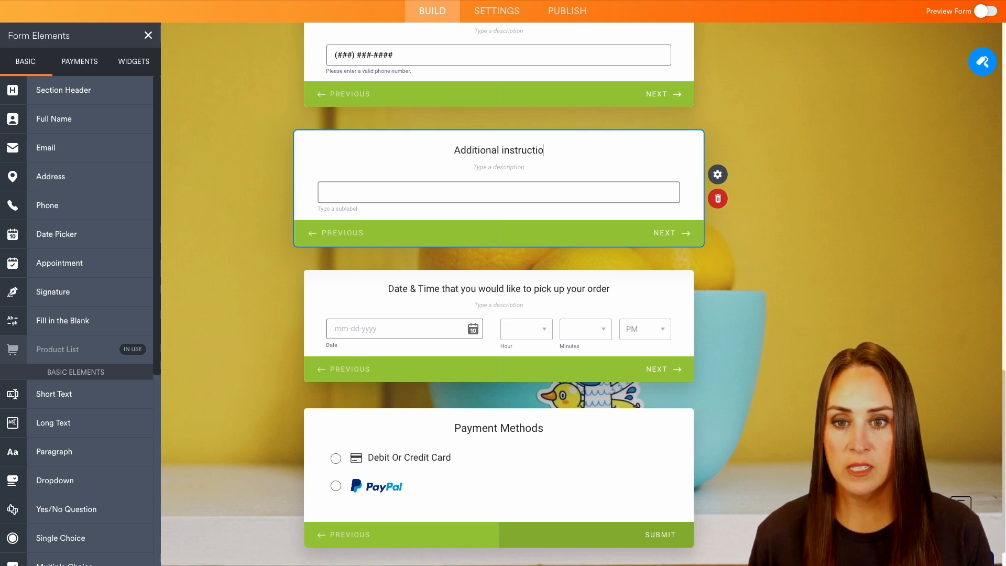
text(ns)
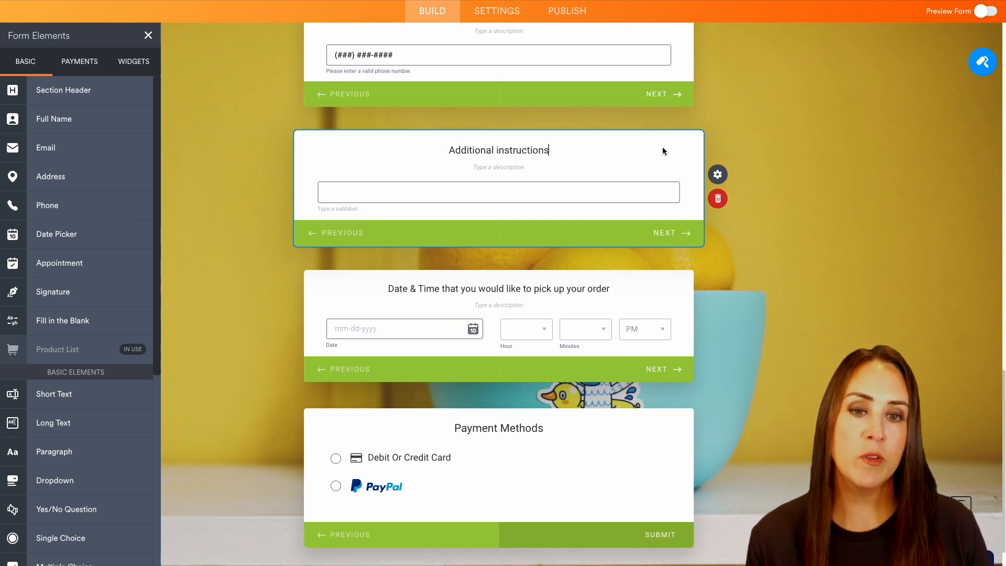
mouse_move(762, 138)
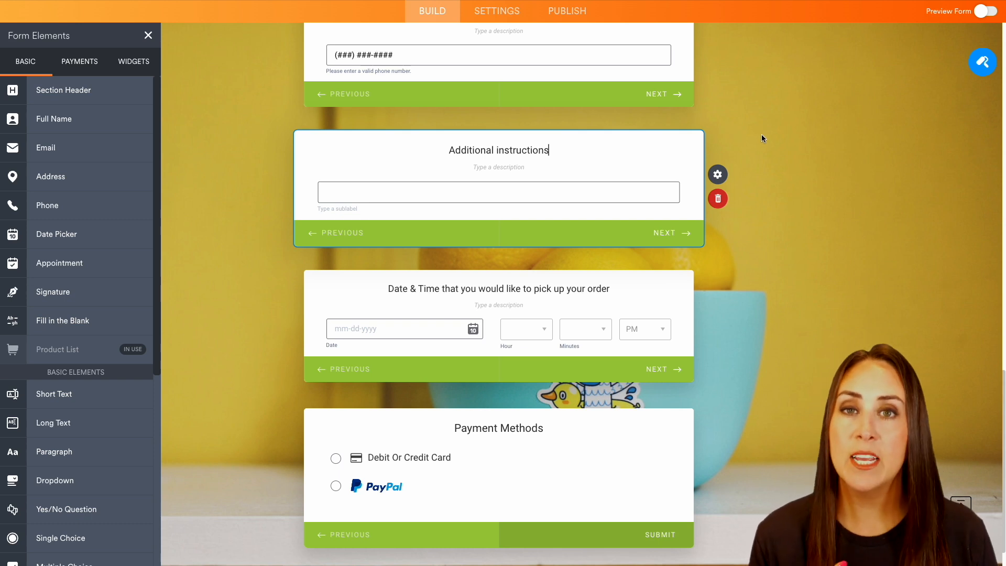
mouse_move(891, 69)
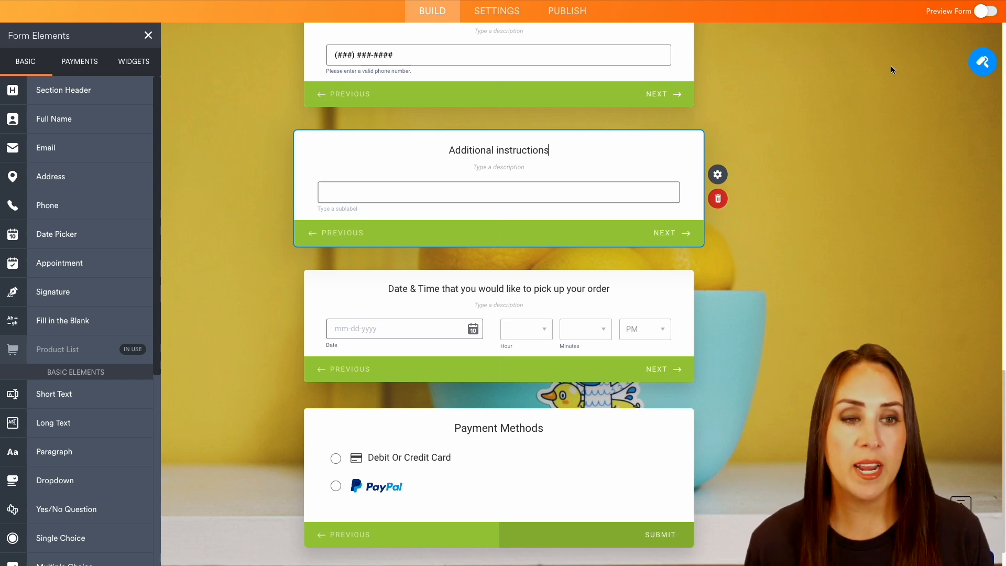
Browse the Form Designer's colour, video, layout (Card Form) and image themes, keeping the lemon background.
click(982, 62)
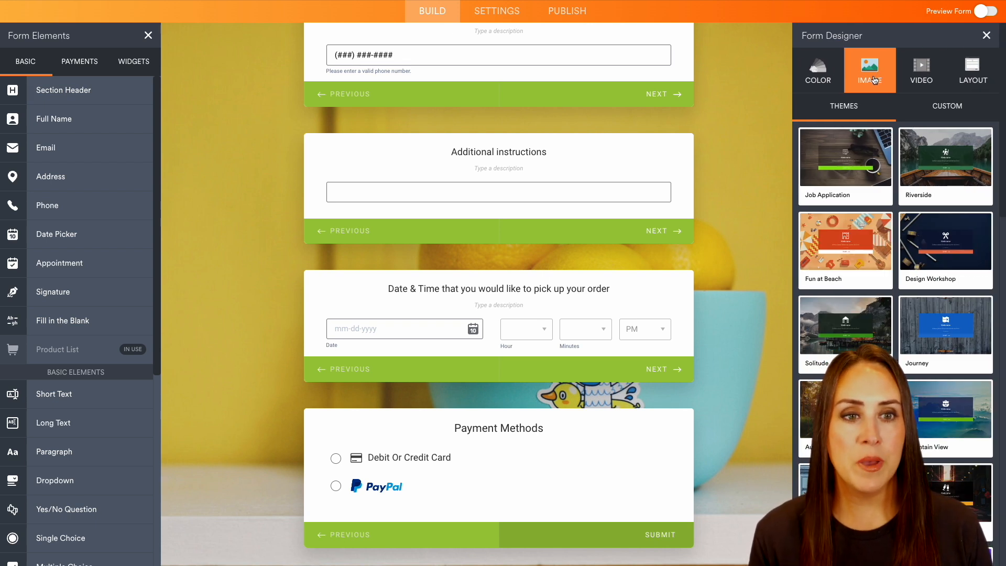
click(817, 70)
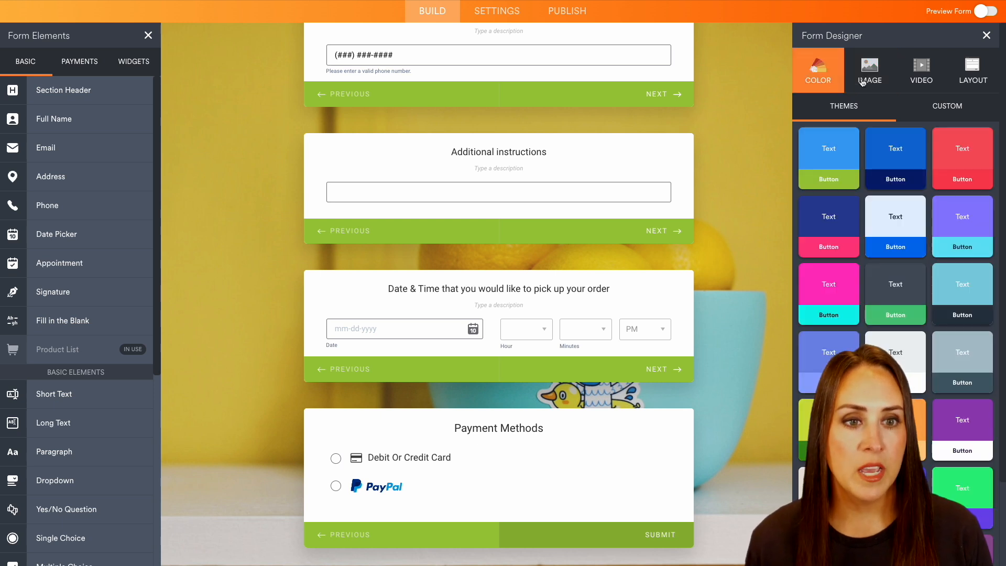
click(921, 67)
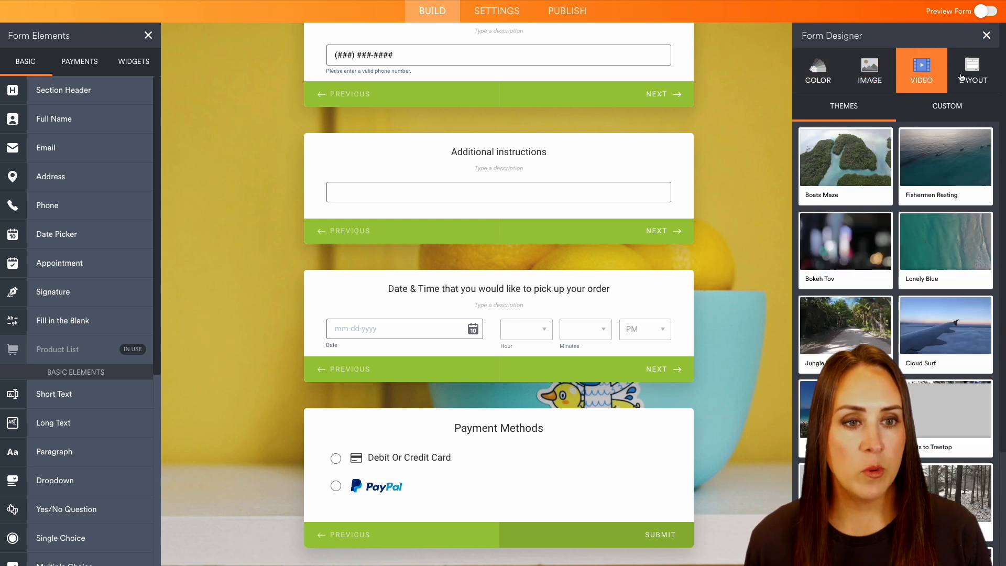
click(973, 69)
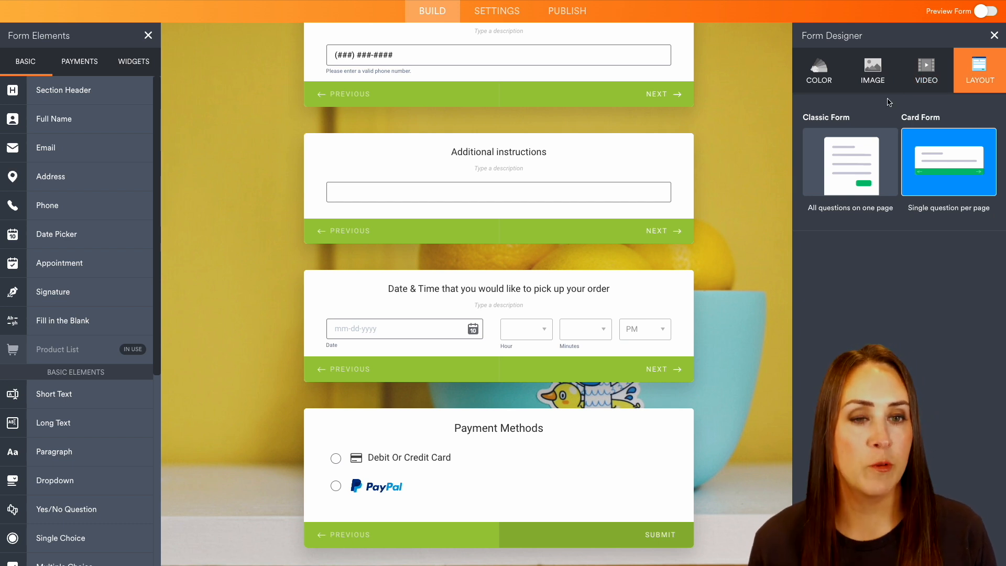
click(872, 71)
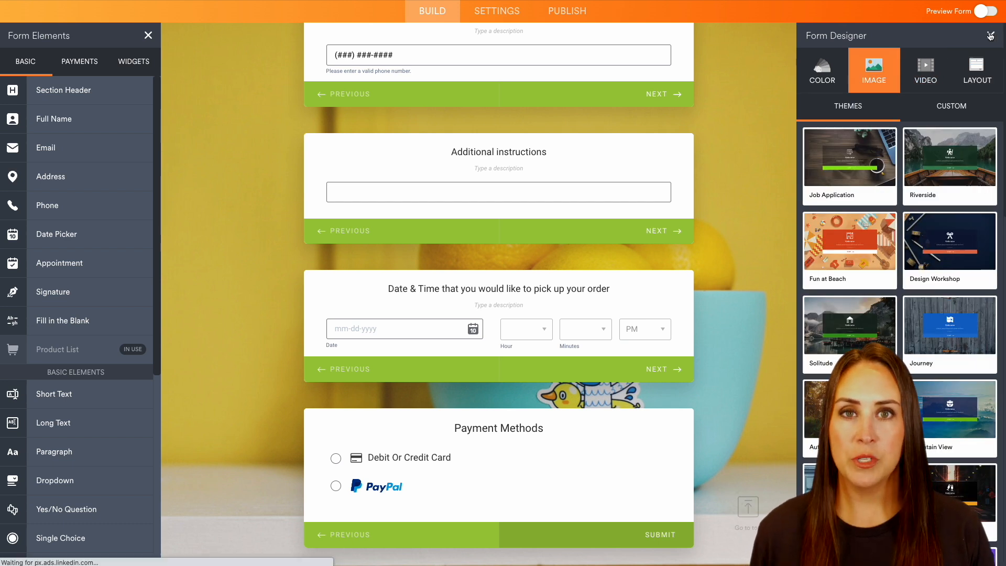
click(989, 11)
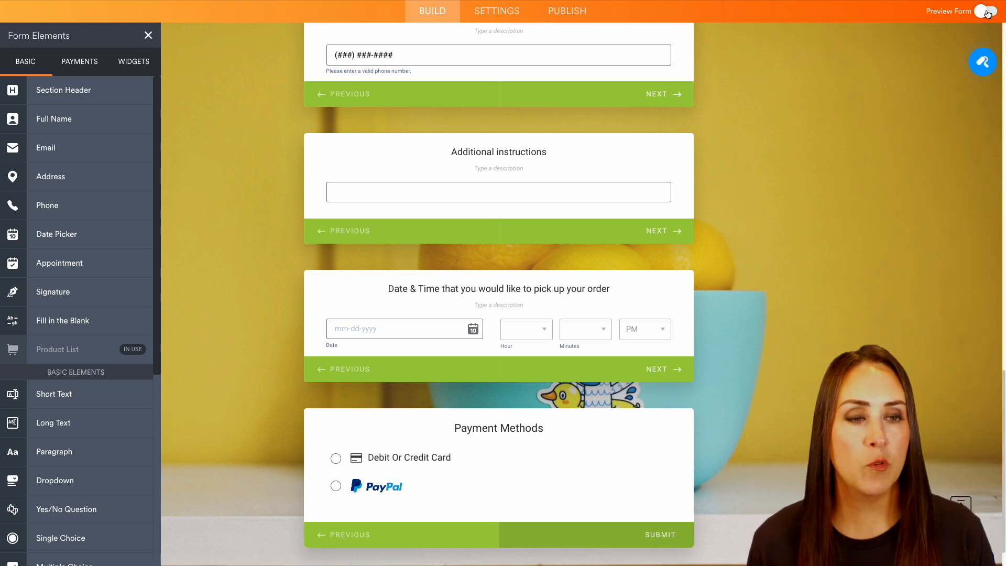
Preview the form, landing on the Drink Your Roots! welcome card with its 7 Questions count.
click(984, 11)
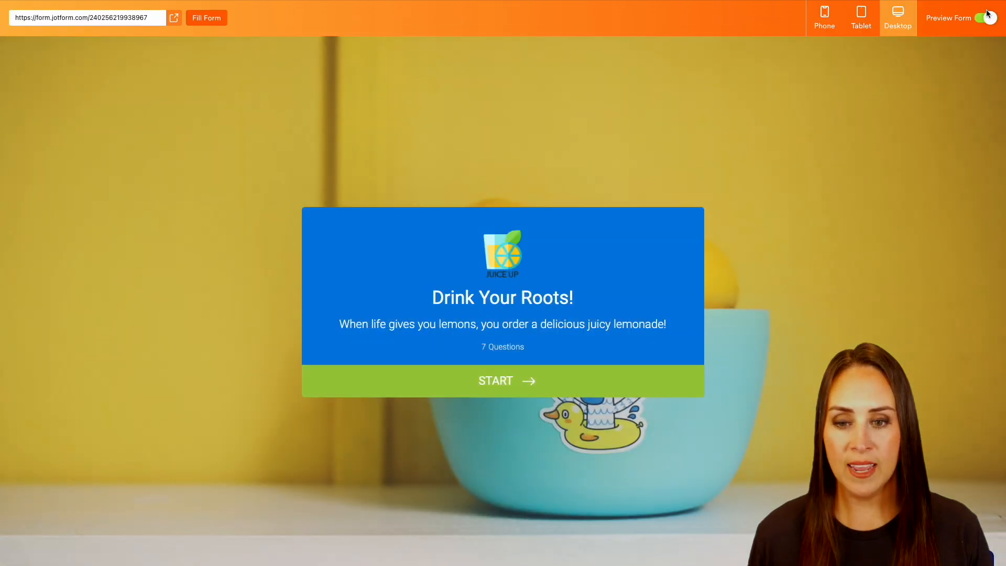
mouse_move(376, 318)
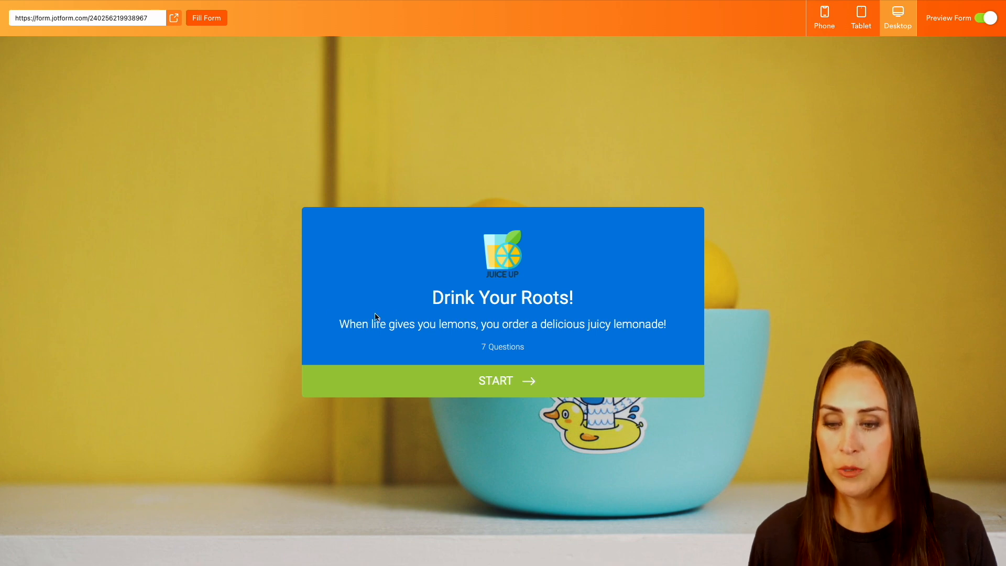
mouse_move(578, 337)
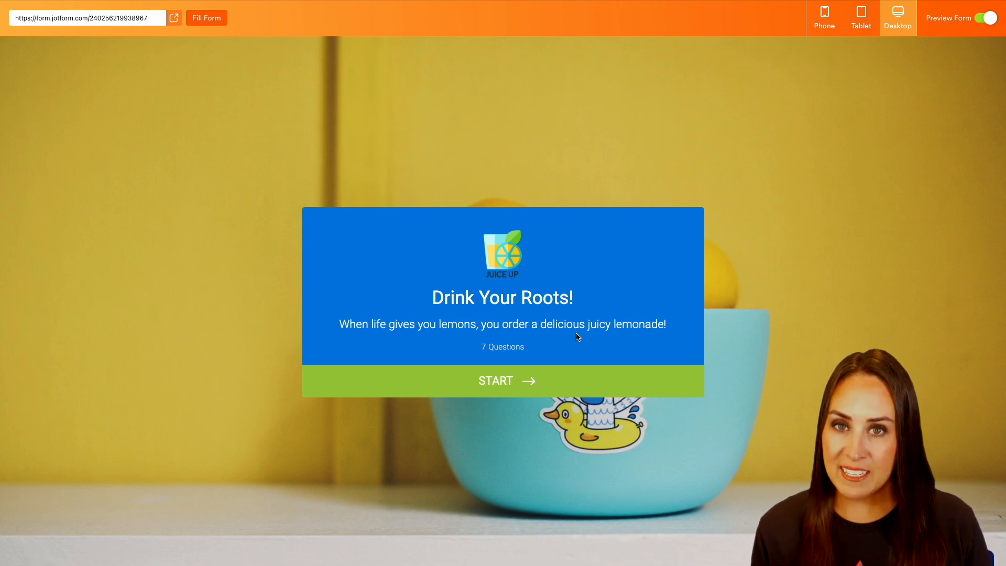
mouse_move(501, 358)
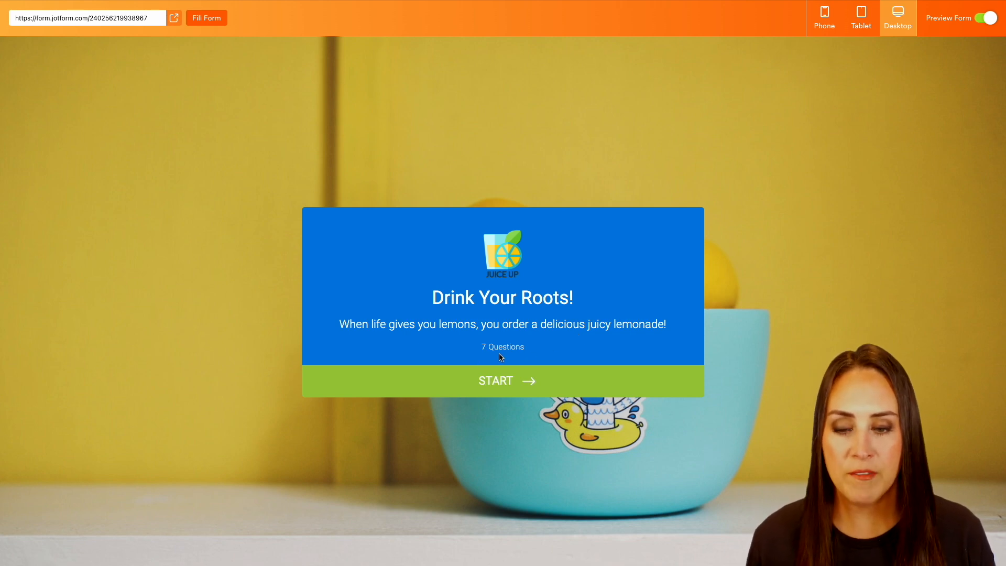
mouse_move(538, 356)
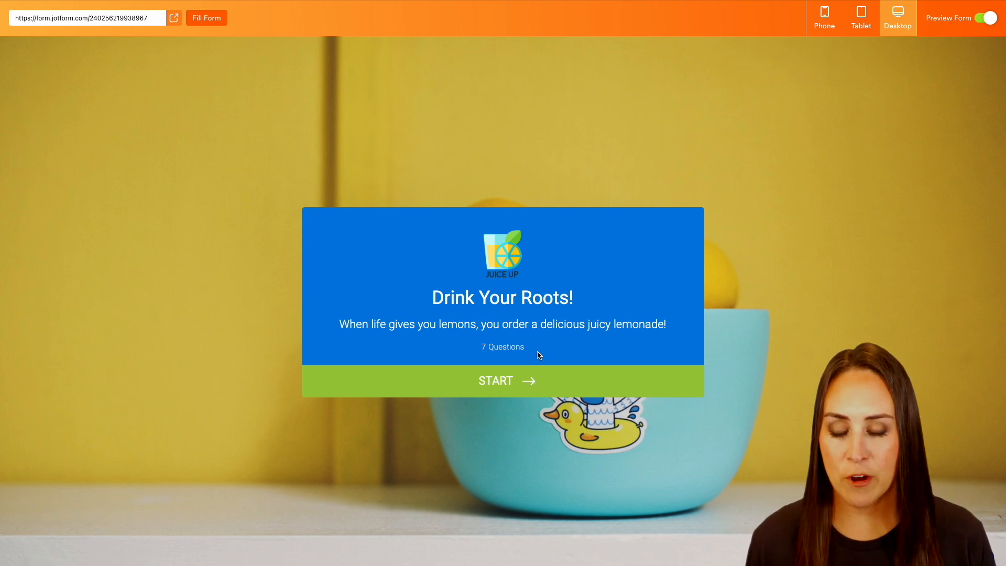
Start the preview and order Grapefruit and Lemon from the drinks list.
click(502, 379)
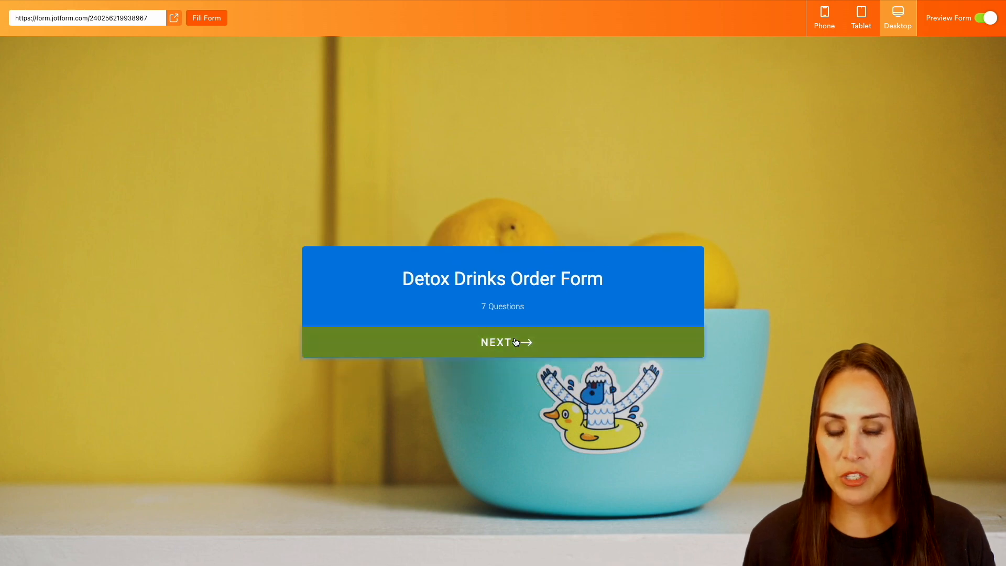
click(506, 342)
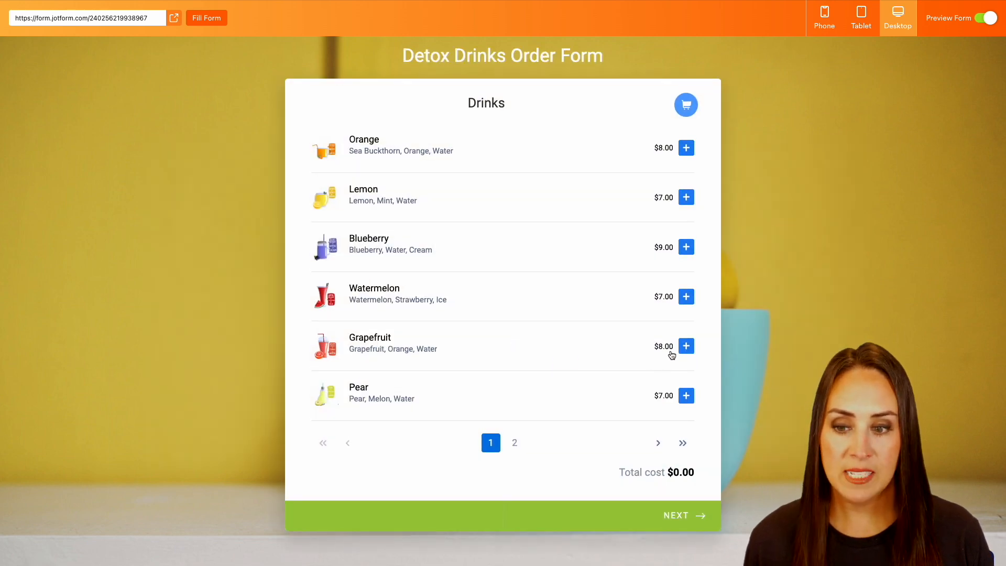
click(685, 346)
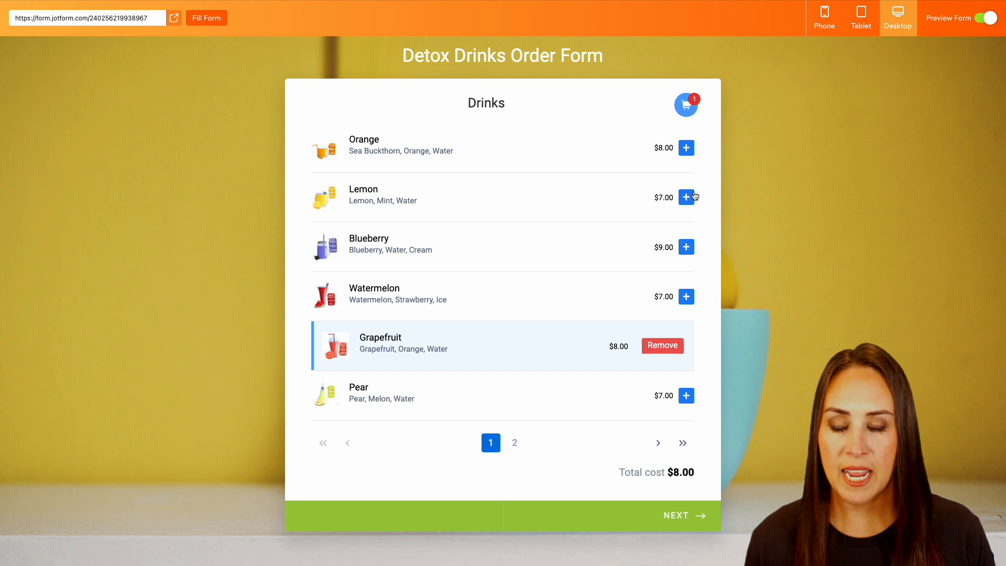
click(685, 196)
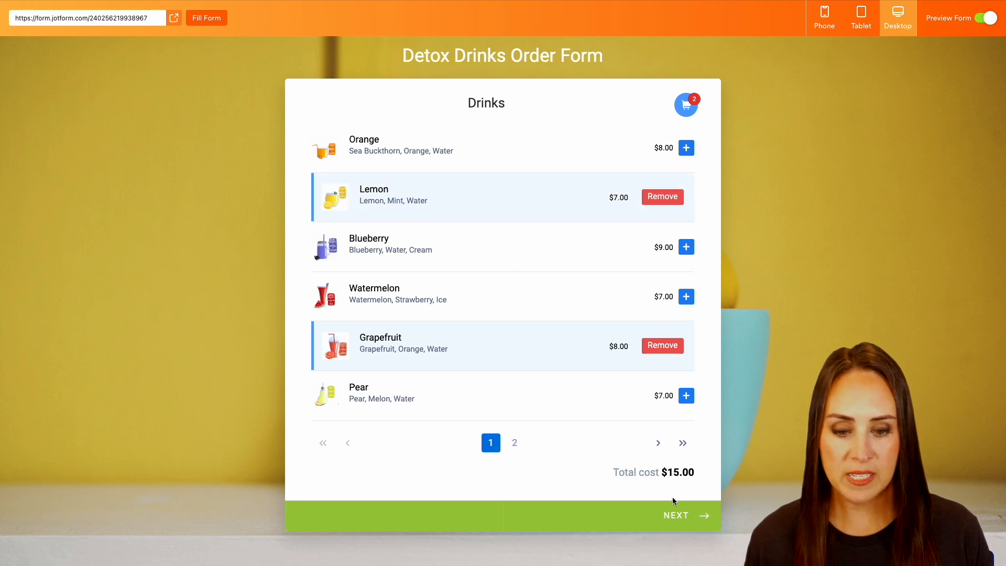
click(676, 515)
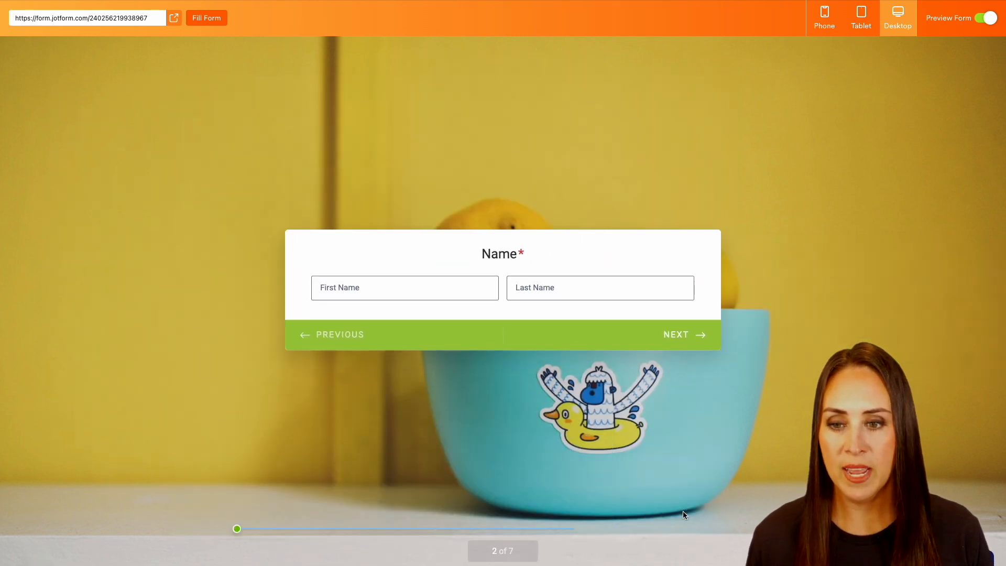
Fill the contact questions with sample answers and 'NA' as additional instructions.
click(207, 18)
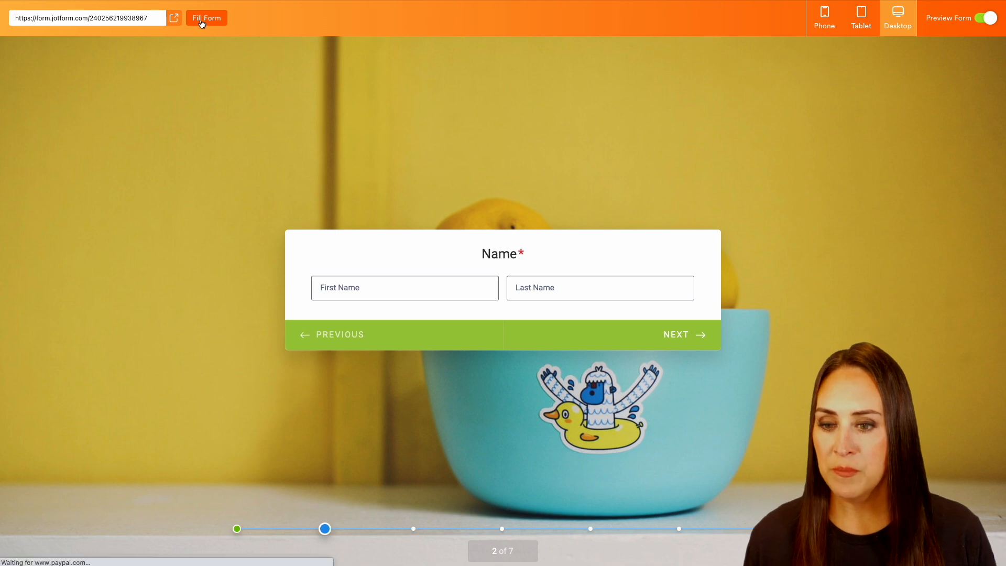
click(676, 335)
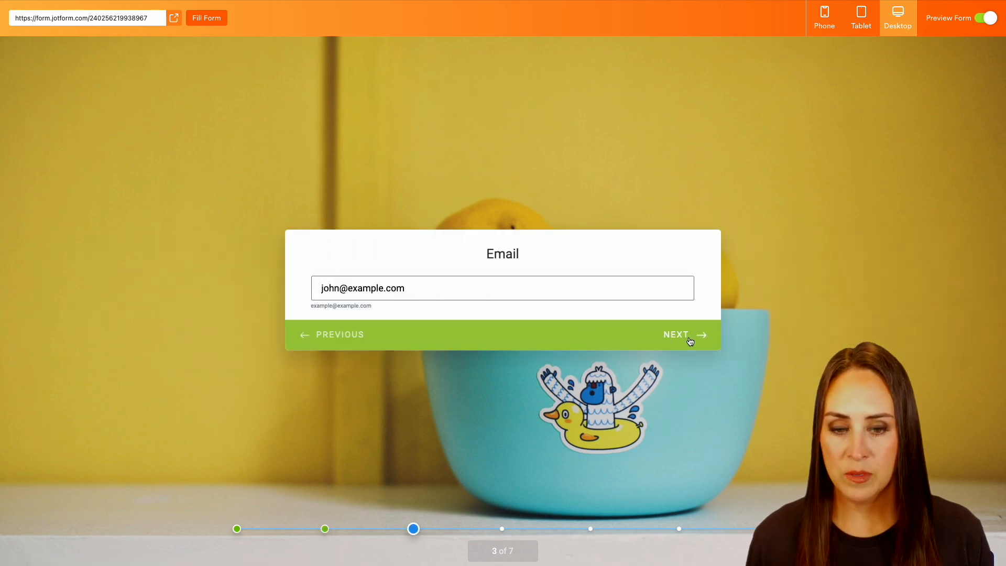
click(676, 334)
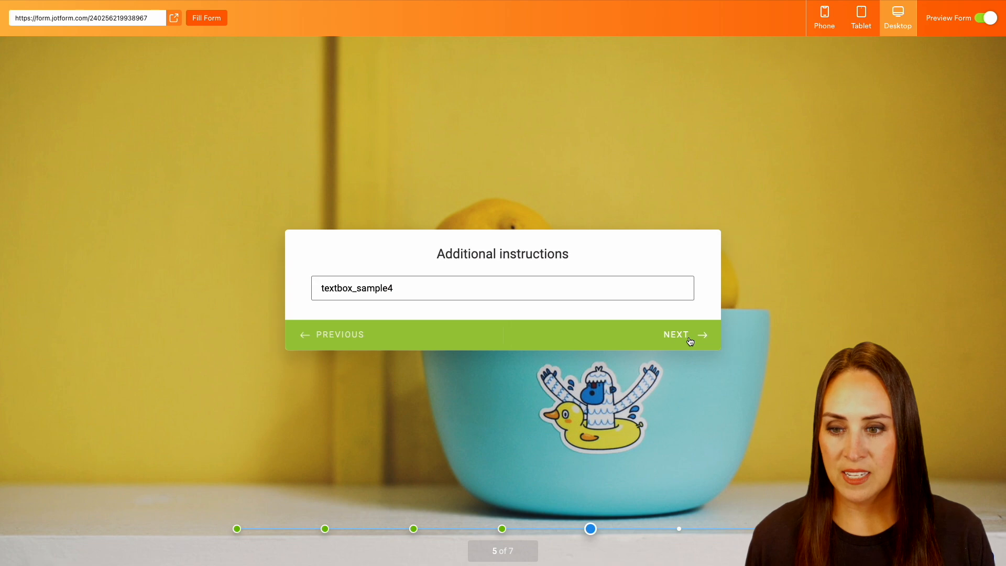
text(NA)
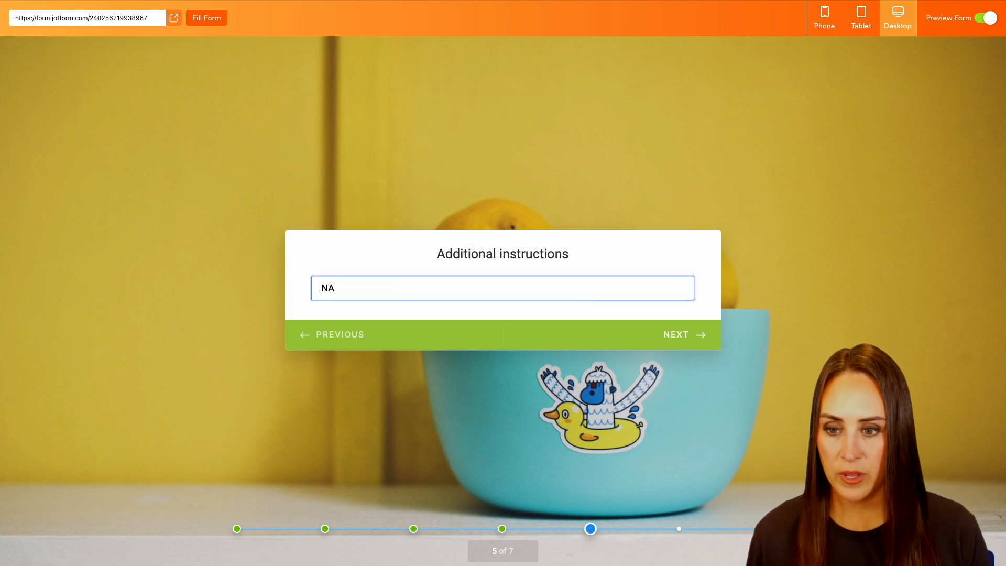
click(676, 335)
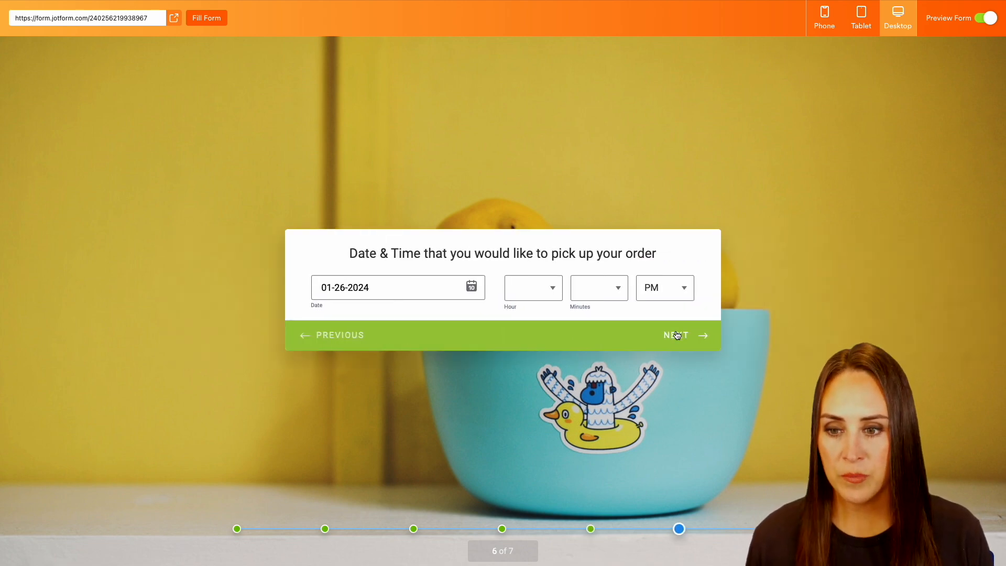
Choose pickup time 1:02, reach Payment Methods, then leave the preview for the builder.
click(532, 288)
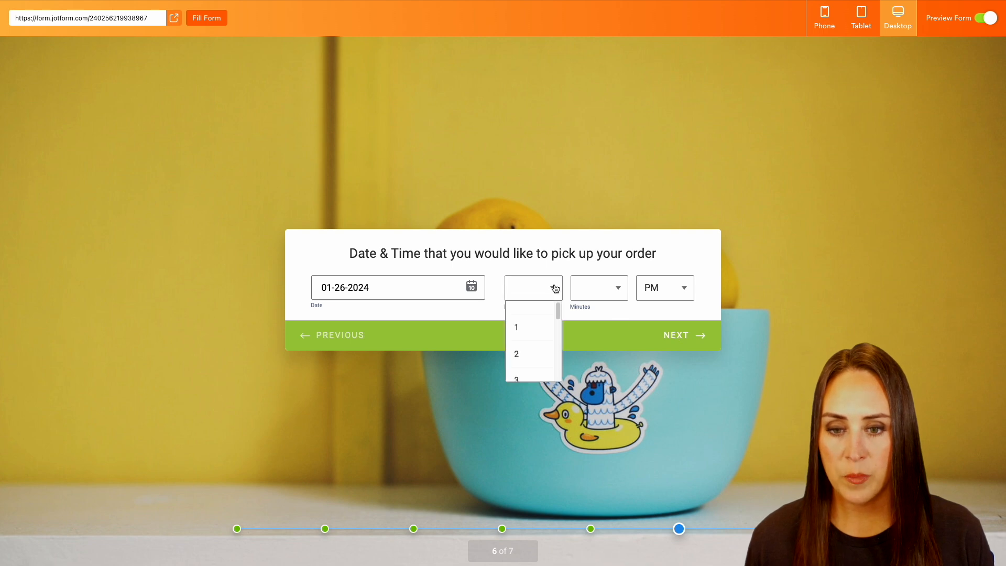
click(516, 327)
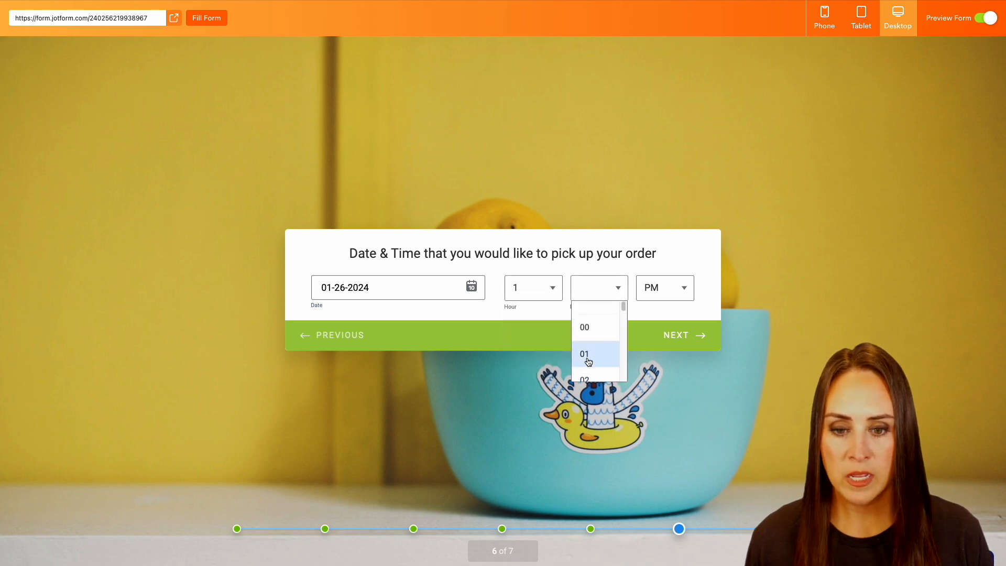
click(584, 378)
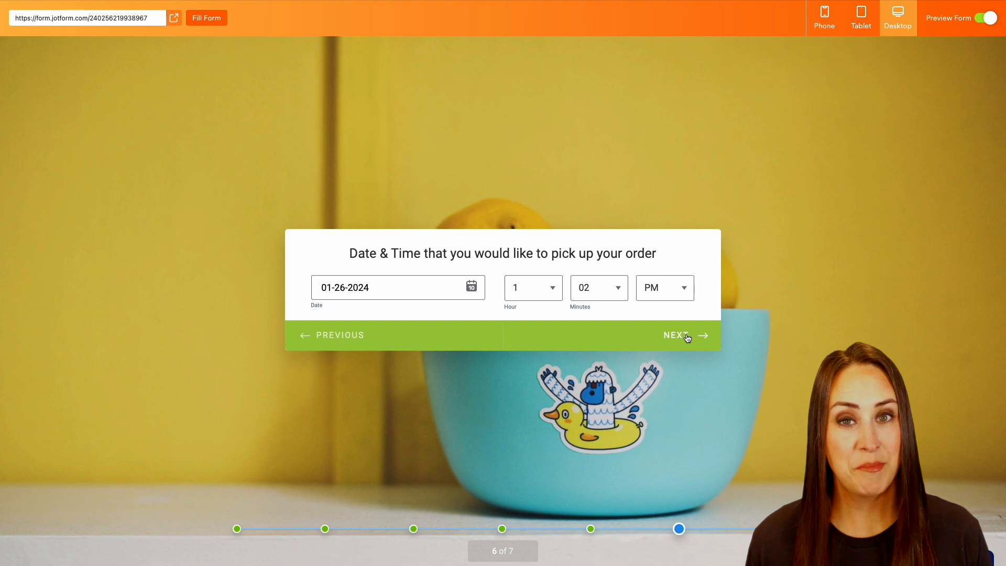
click(675, 336)
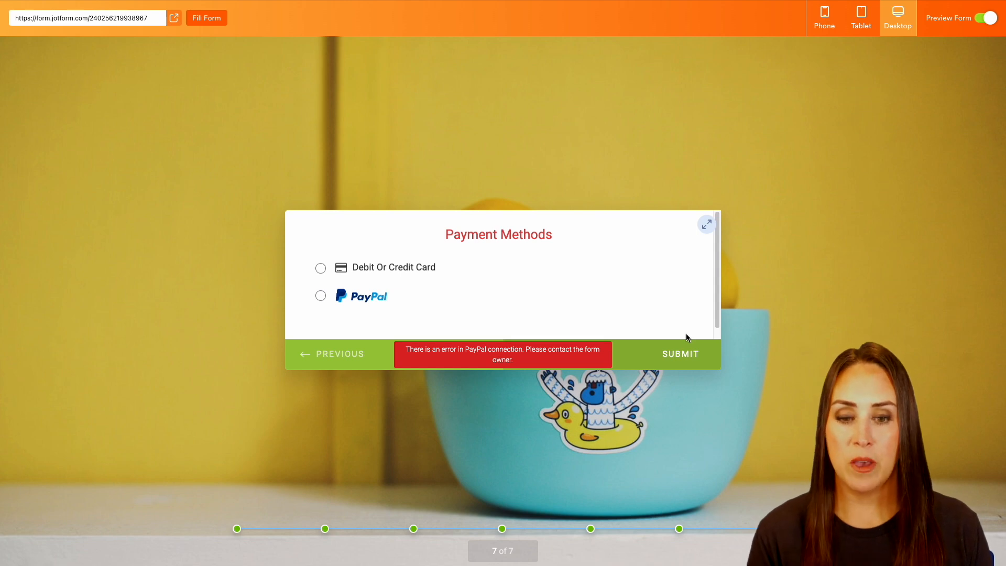
click(988, 11)
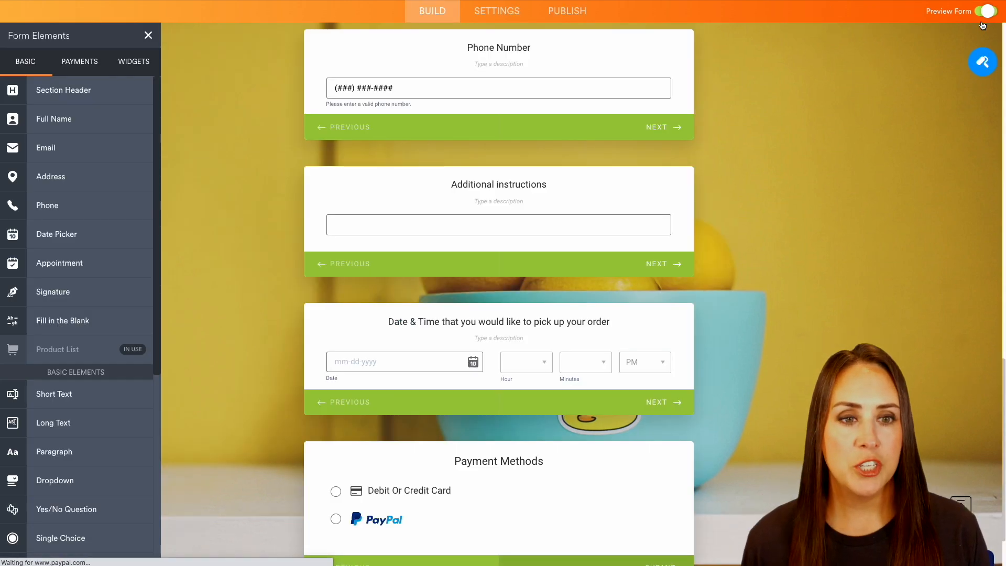
scroll(up, 3)
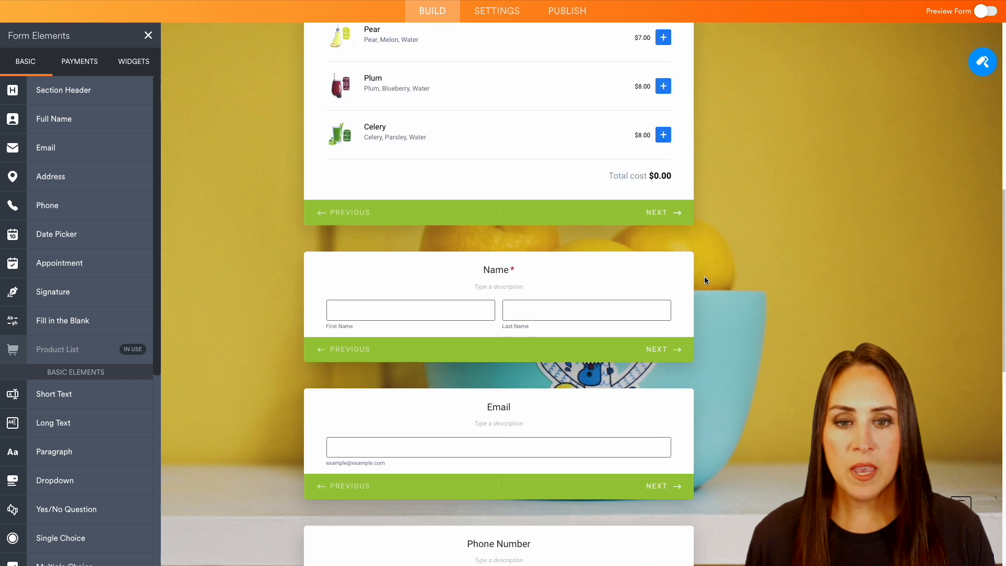
scroll(up, 3)
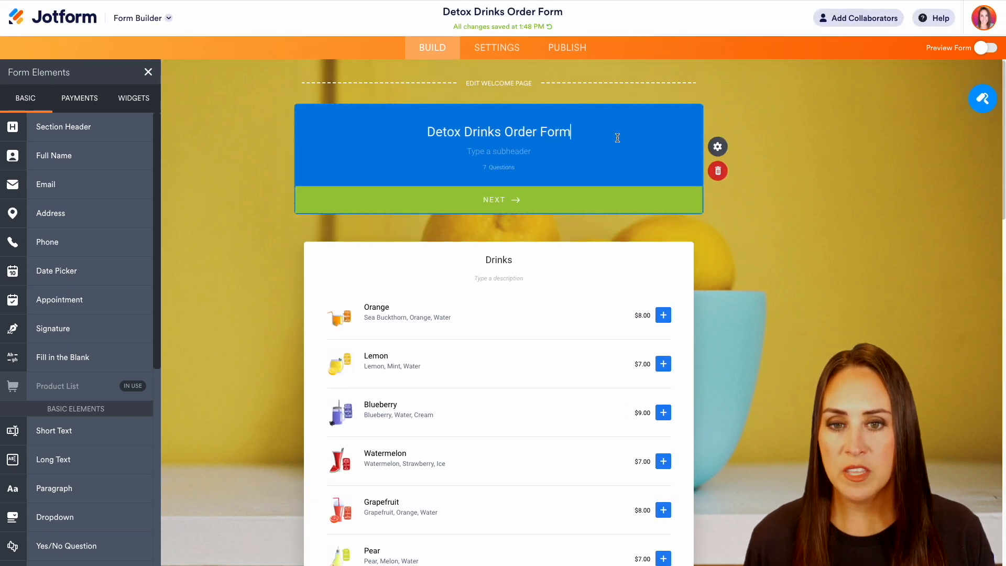
In the welcome header's properties, toggle Section Question Count off and back on.
click(717, 147)
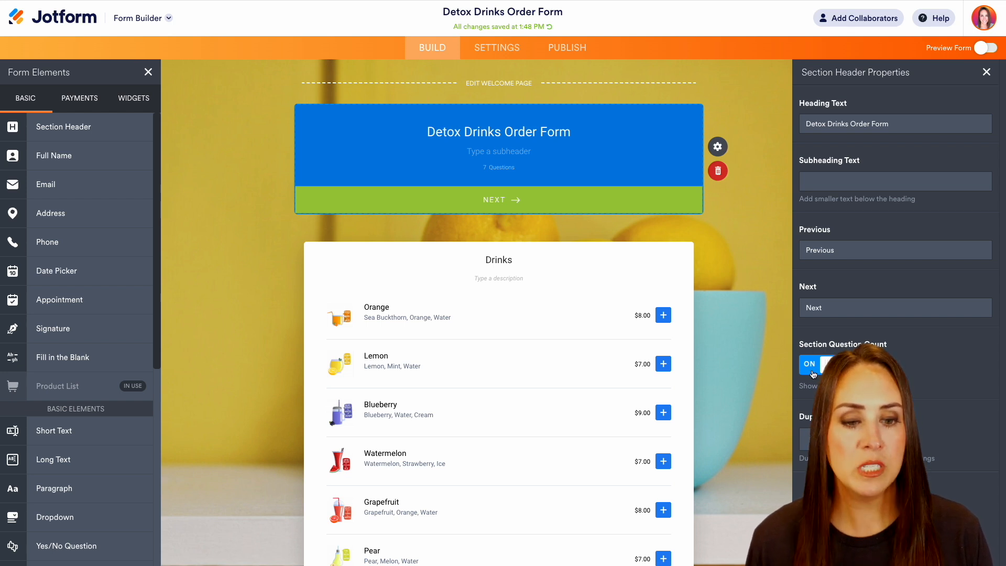
click(809, 364)
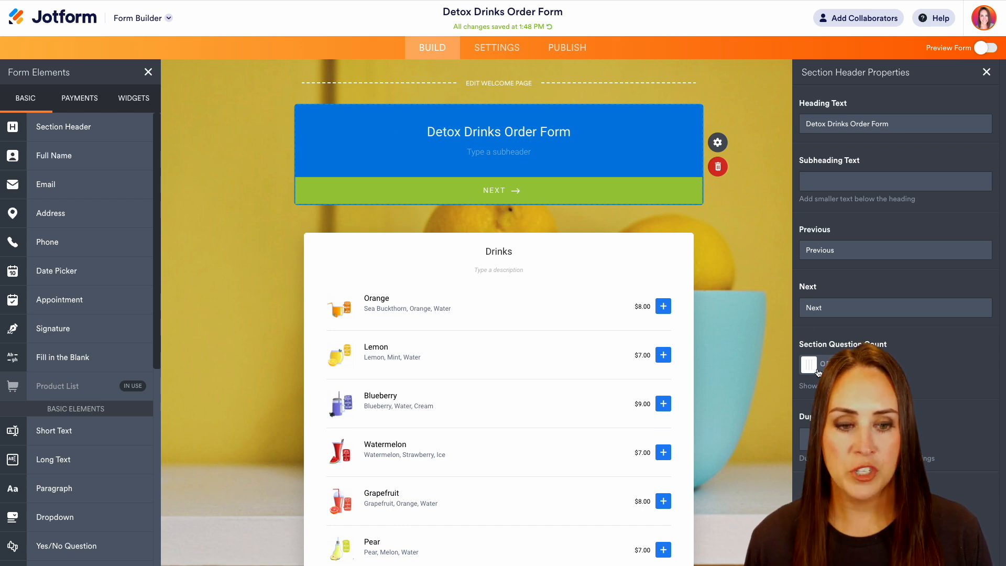
click(811, 364)
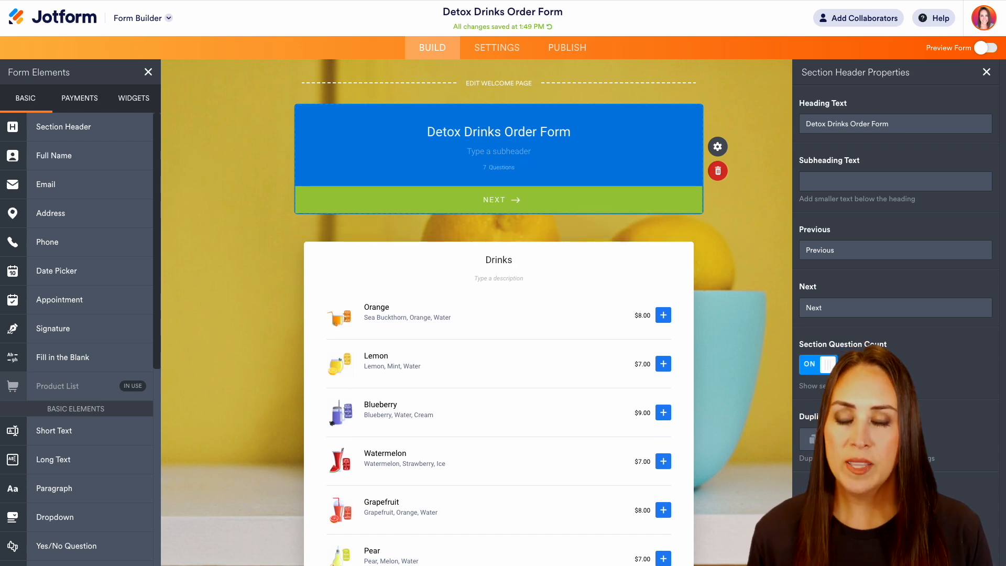